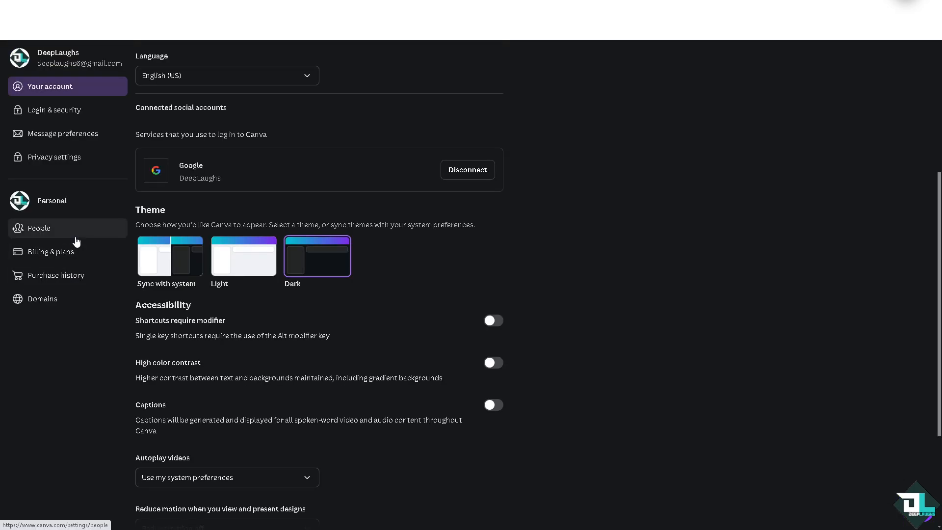
# Show the People list with the single account member as team owner.
pyautogui.click(39, 228)
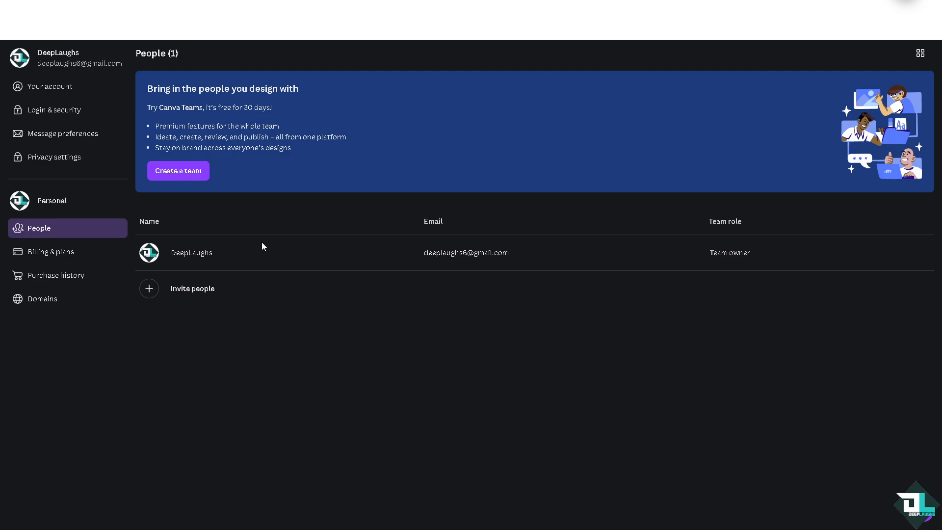
pyautogui.moveTo(249, 175)
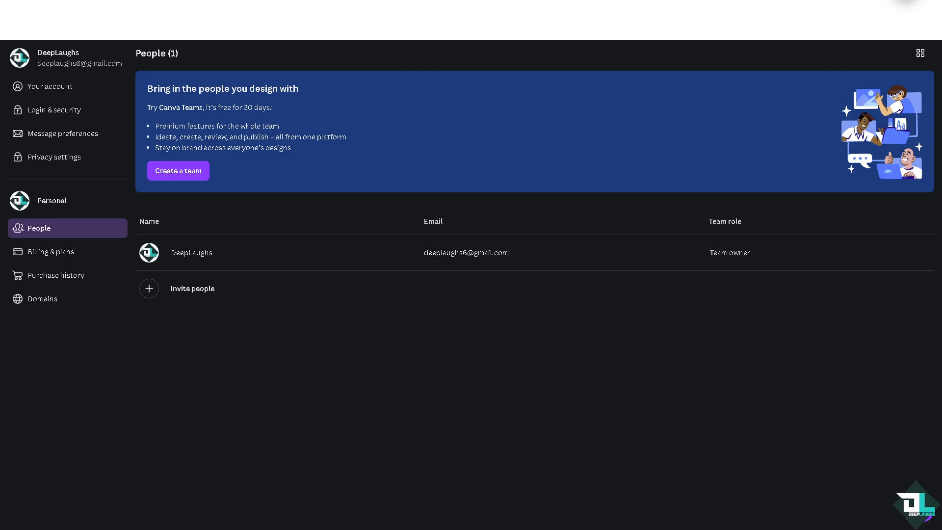
pyautogui.moveTo(256, 160)
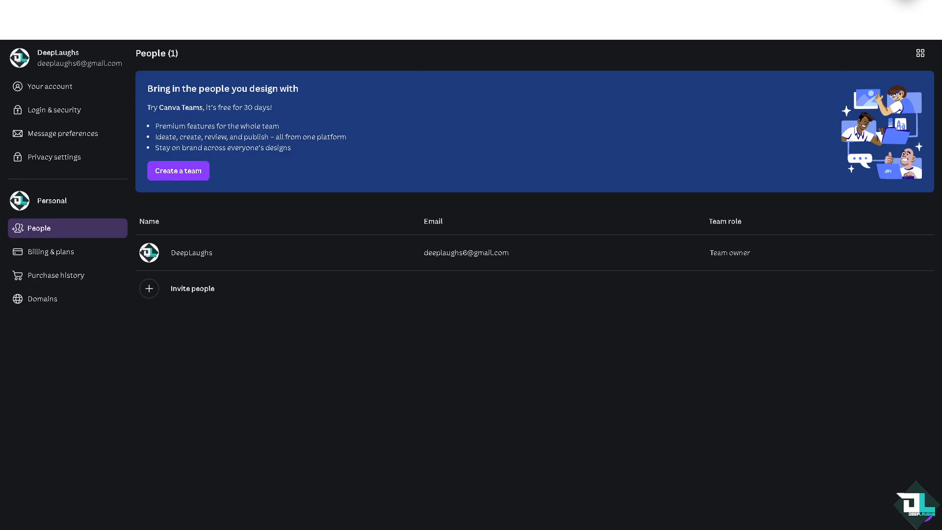
pyautogui.moveTo(922, 443)
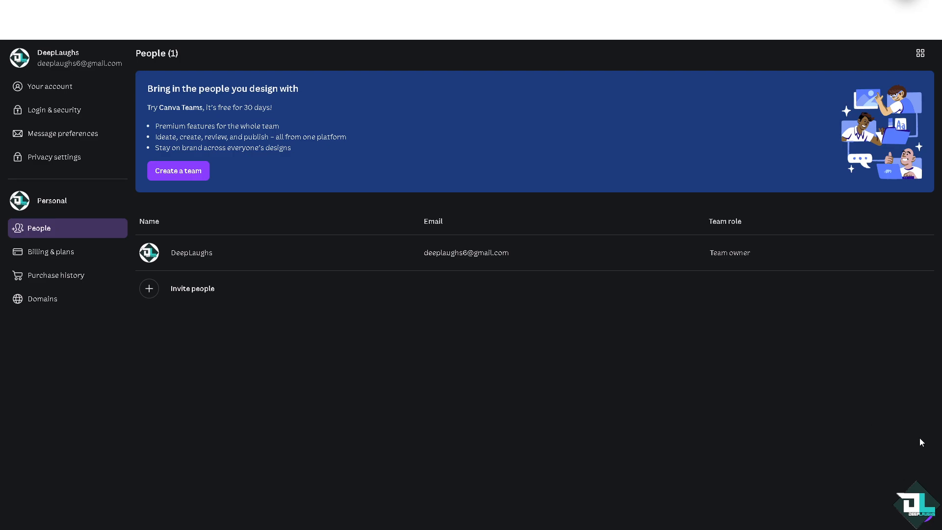
# Search Contact Support for 'How to Leave a Team in Canva' to get team-related options.
pyautogui.click(925, 510)
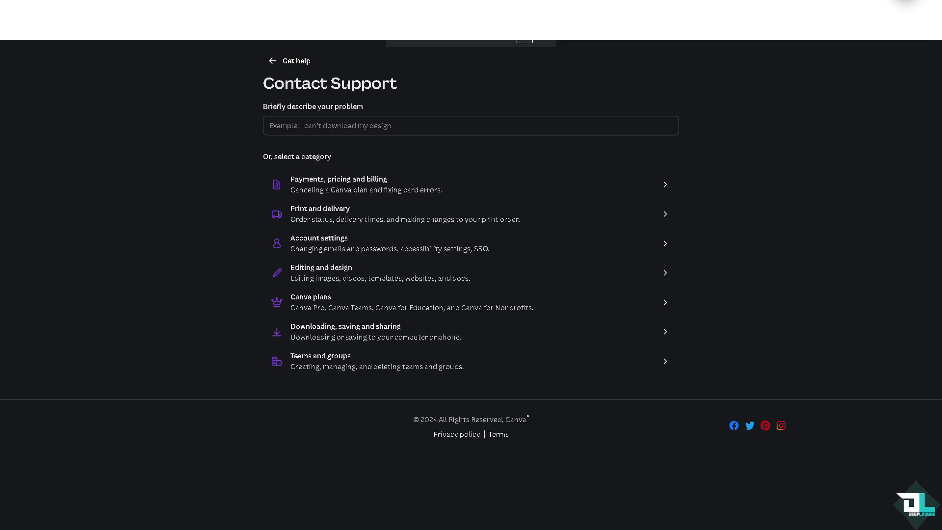
pyautogui.write('How to Leave a Team in Canva')
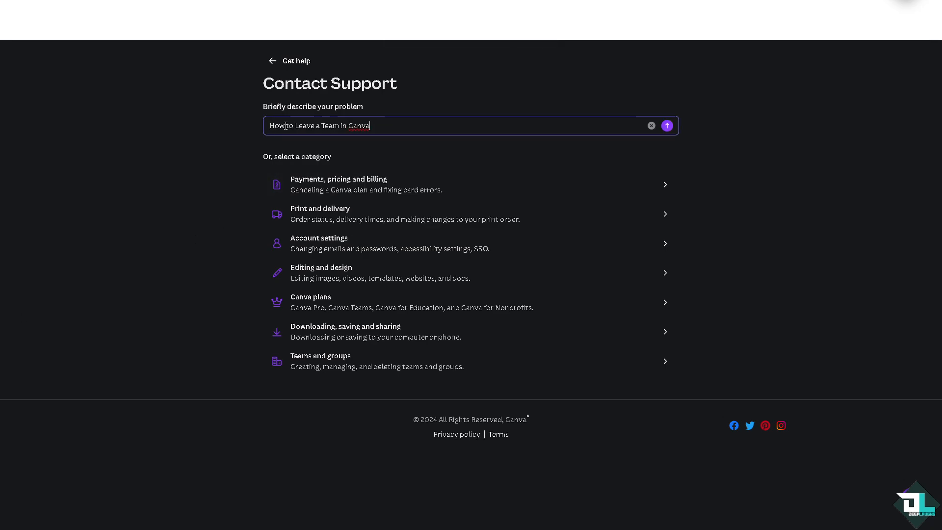
pyautogui.click(667, 125)
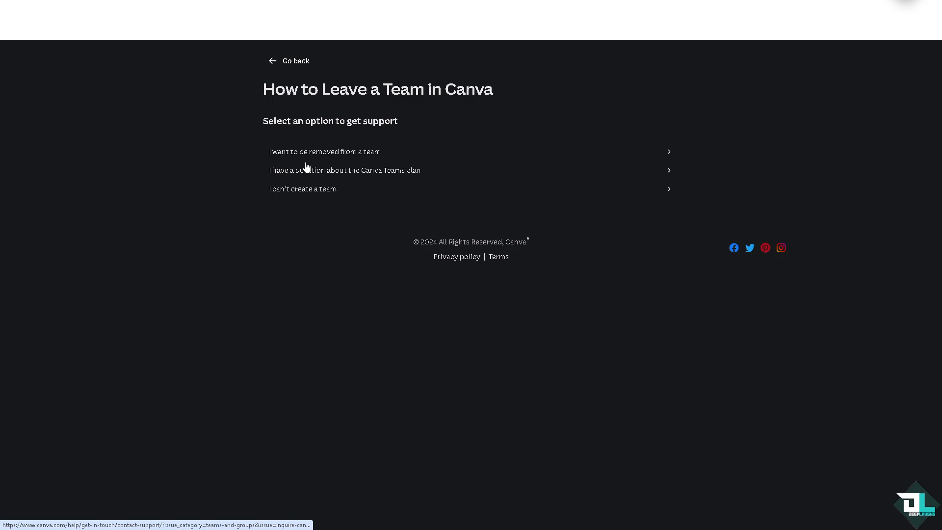
pyautogui.moveTo(319, 156)
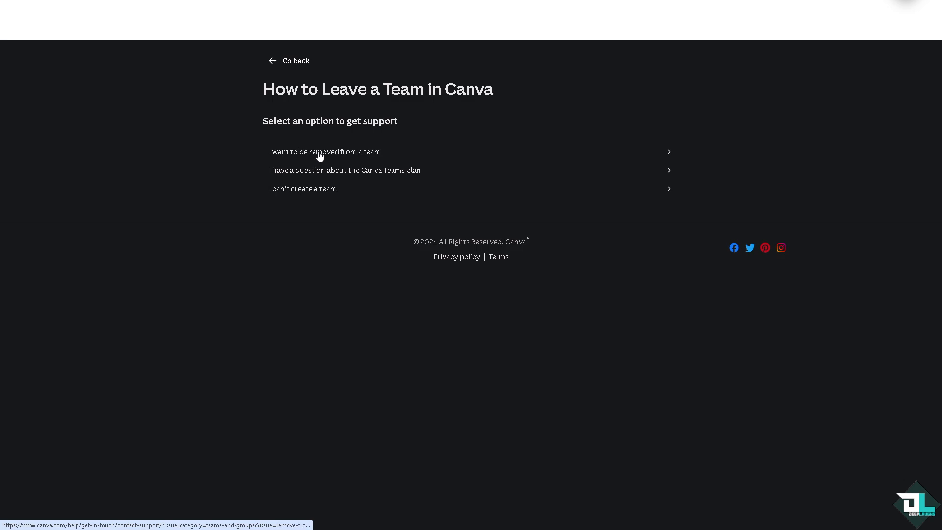
# Choose 'I want to be removed from a team' and describe it as 'How to Leave a Team in Canva'.
pyautogui.click(324, 151)
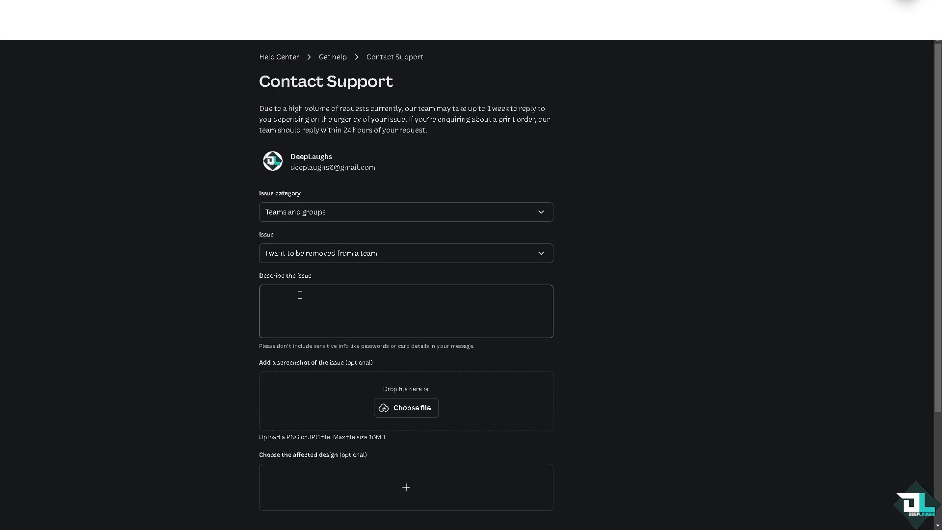
pyautogui.write('How to Leave a Team in Canva')
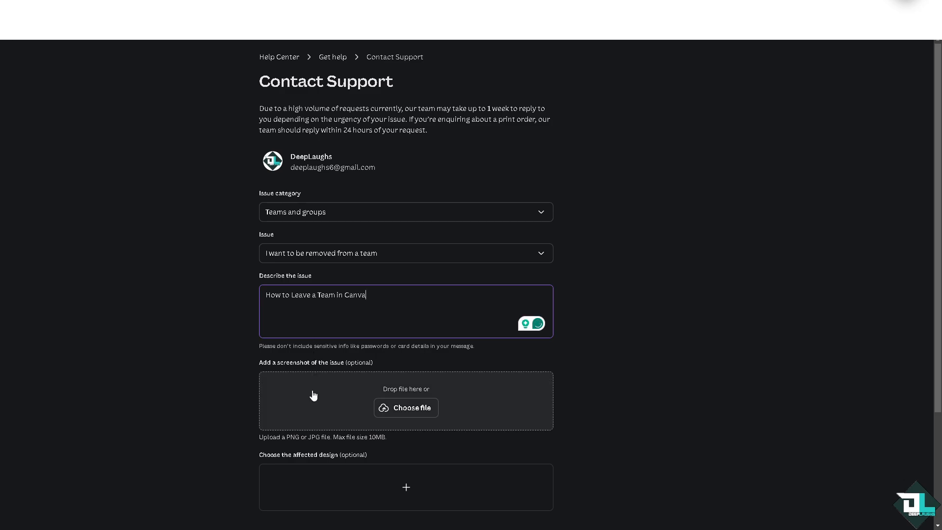
pyautogui.moveTo(307, 396)
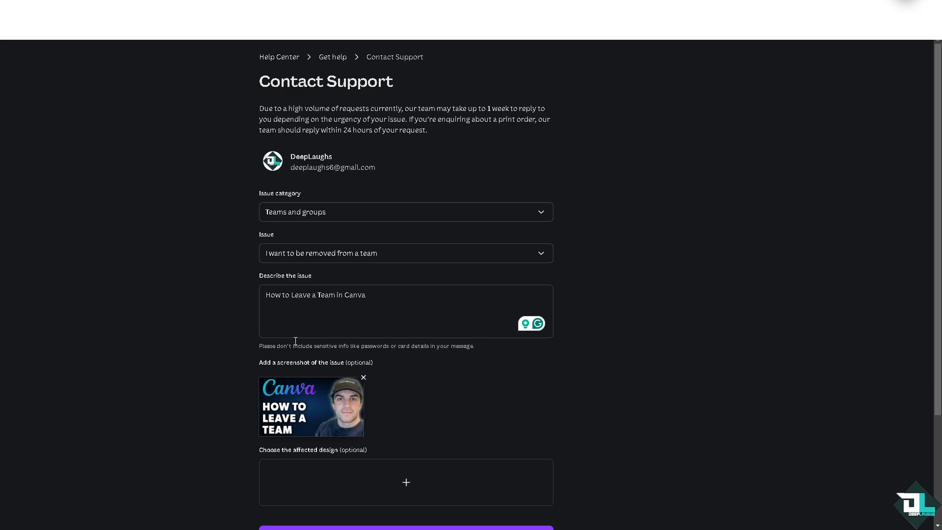
pyautogui.scroll(-3)
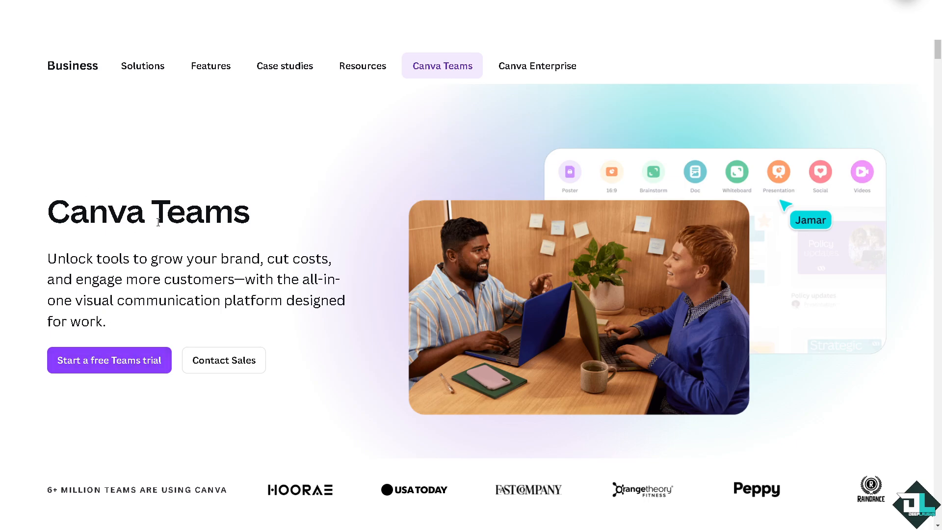
pyautogui.moveTo(132, 366)
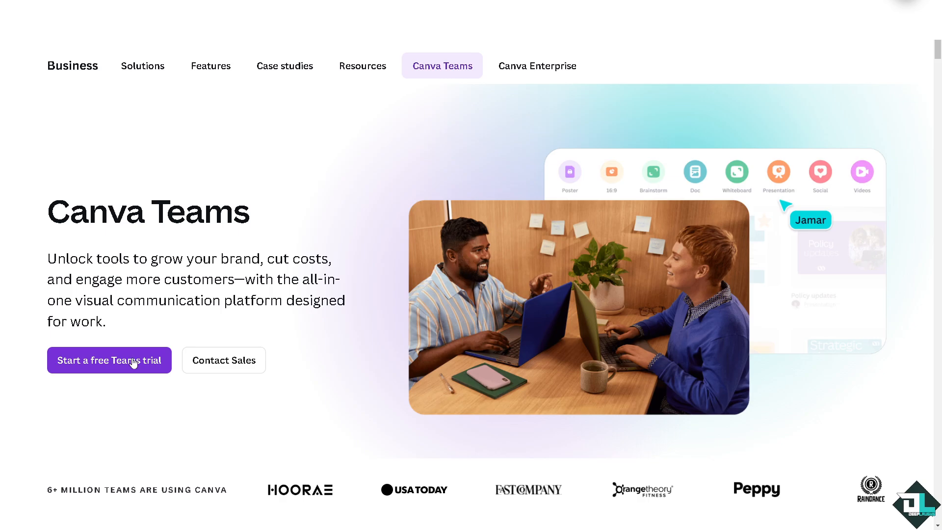
# Start a free Teams trial and choose to continue with a regular email address.
pyautogui.click(108, 360)
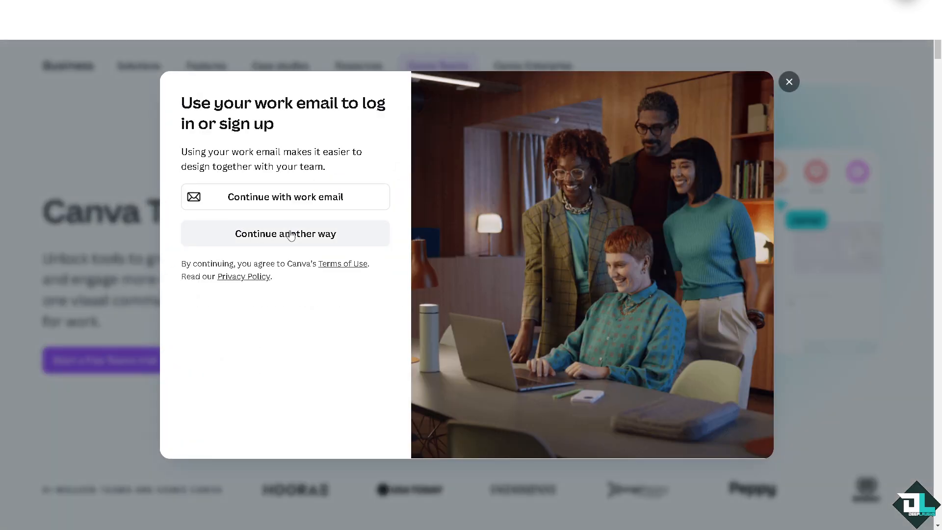
pyautogui.click(284, 234)
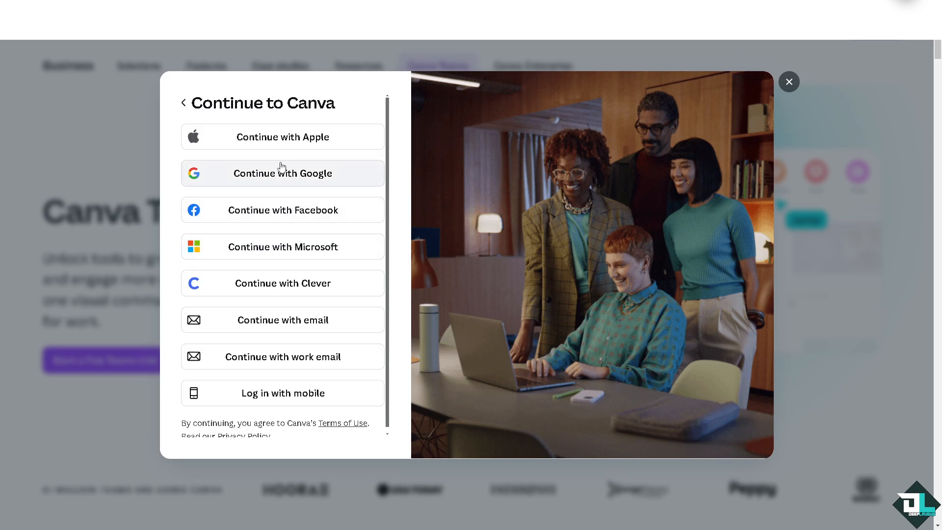
pyautogui.moveTo(284, 288)
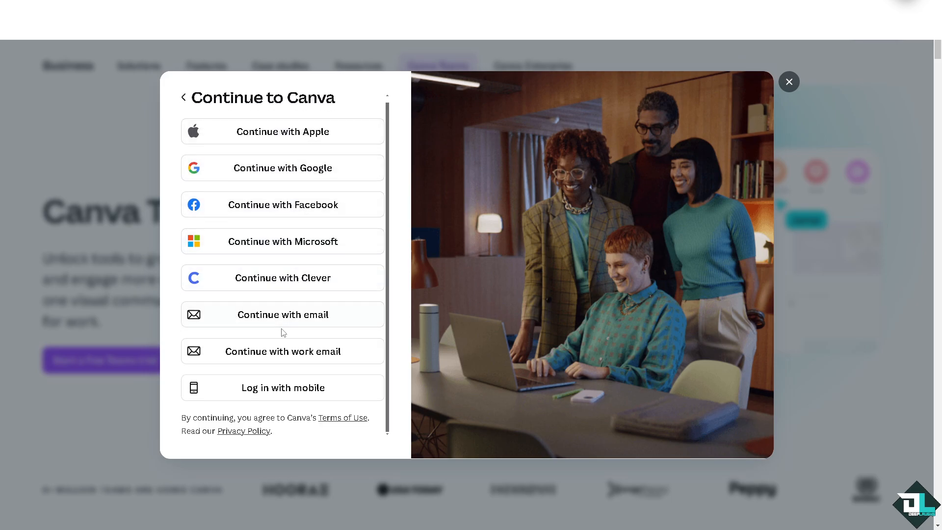
pyautogui.click(281, 314)
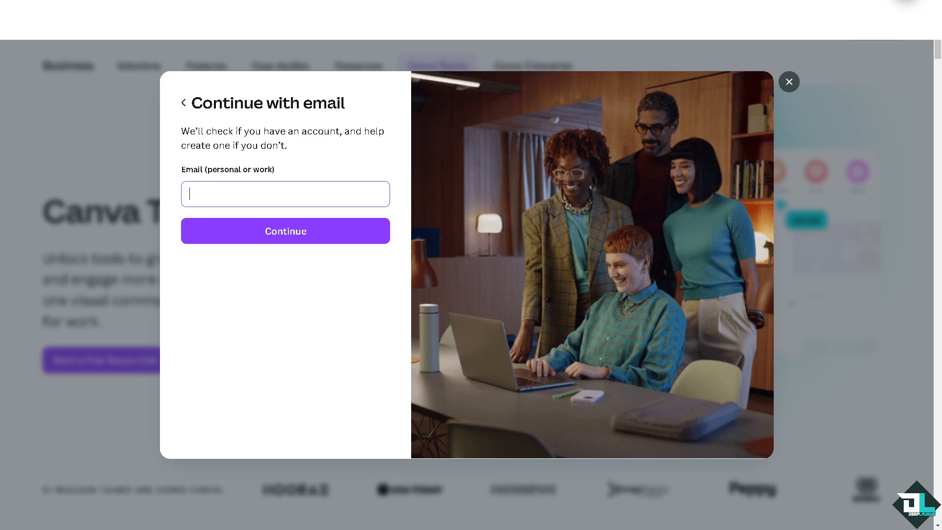